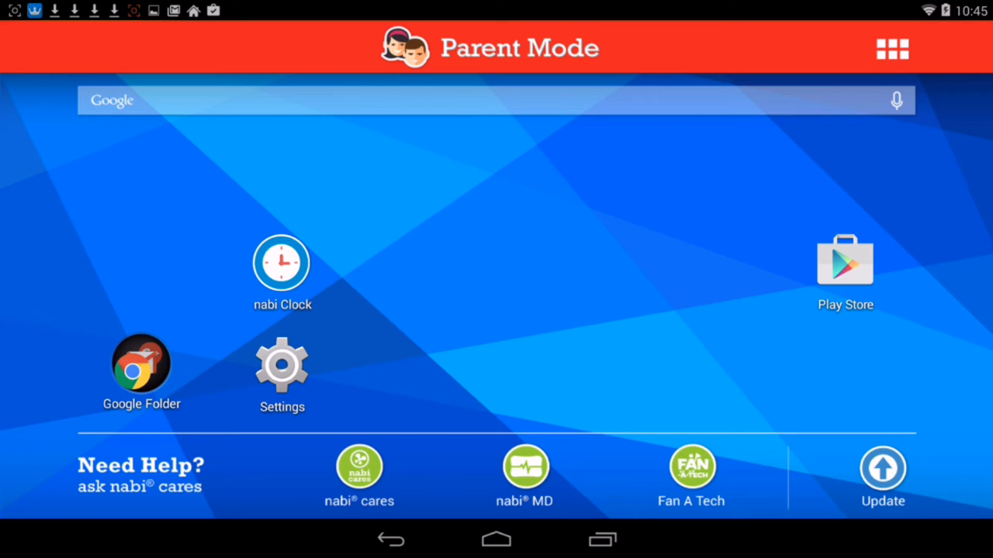
- Switch from the nabi Parent Mode screen to Apex Launcher via recent apps
click(603, 539)
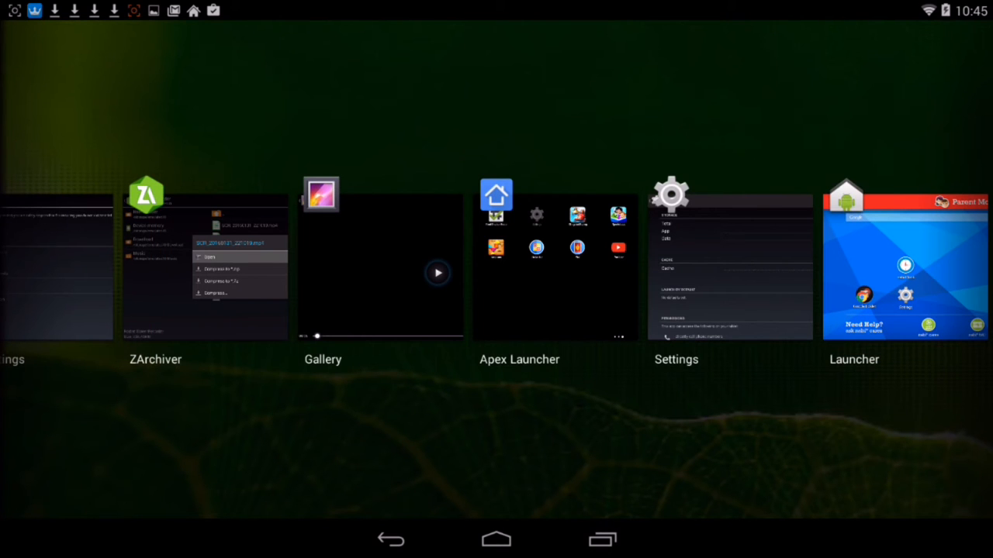
click(555, 268)
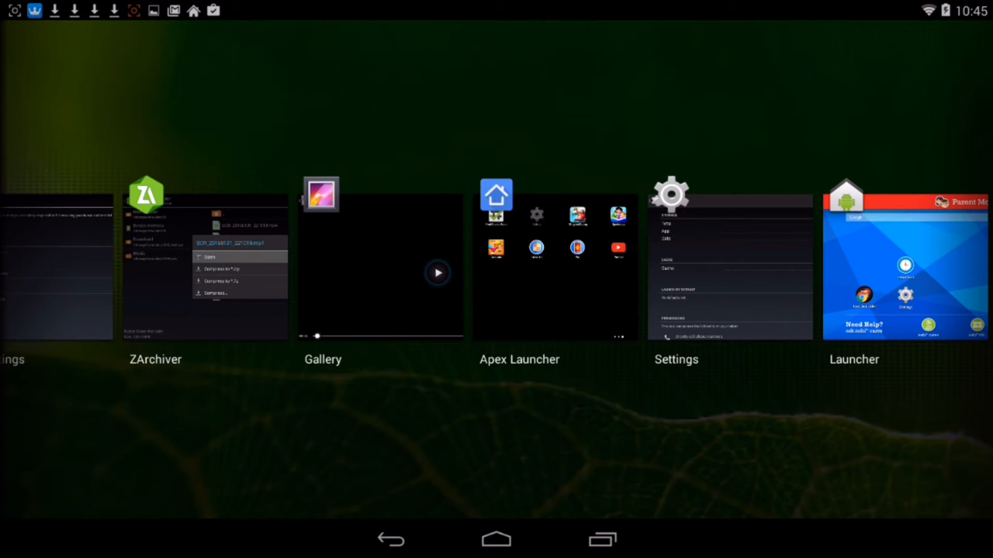
click(495, 539)
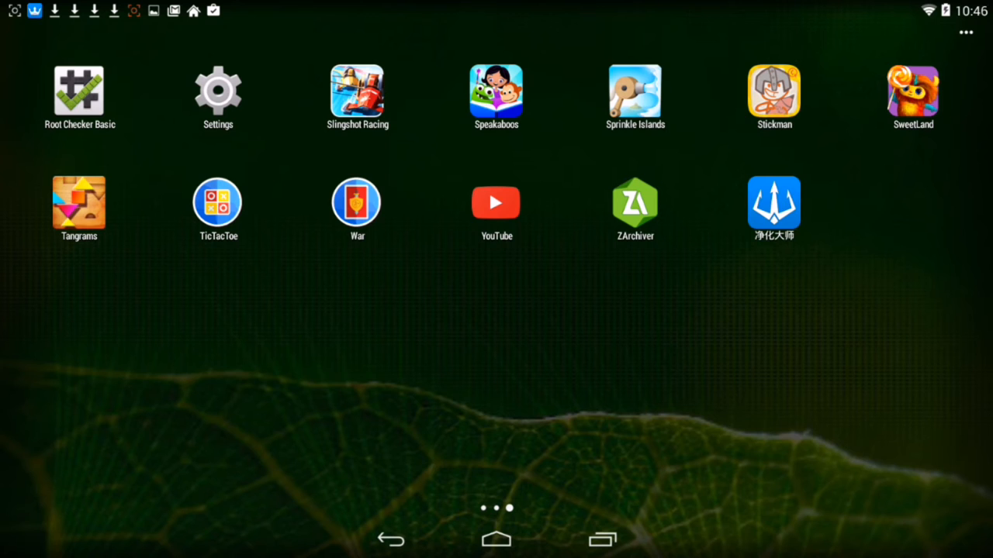
- Choose Apex Launcher in the 'Select a home app' dialog and set it to Always
click(495, 540)
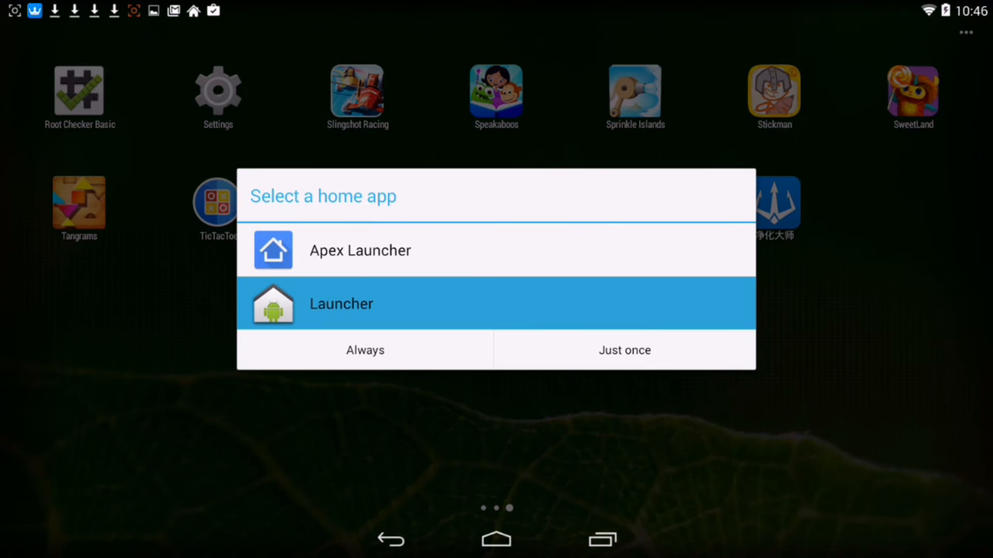
click(360, 250)
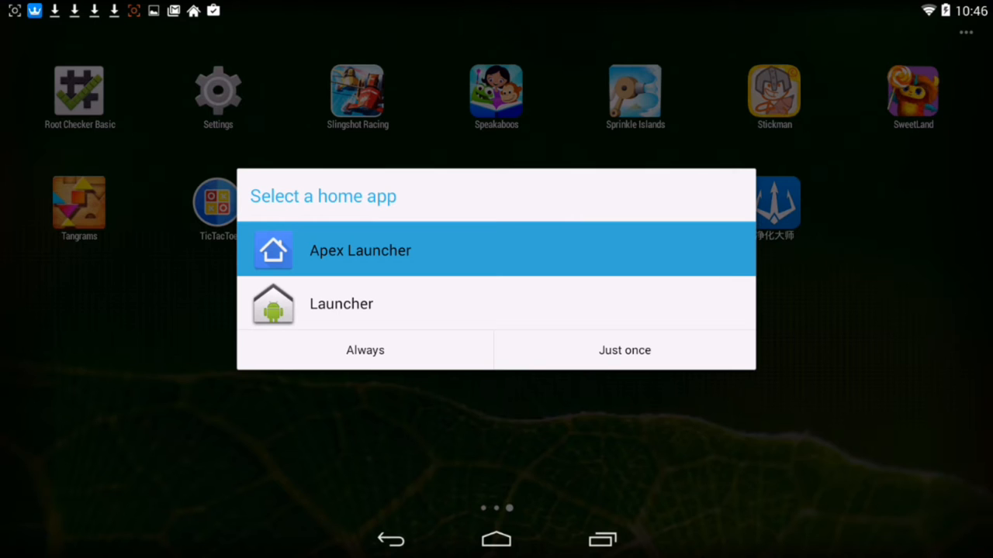
click(342, 303)
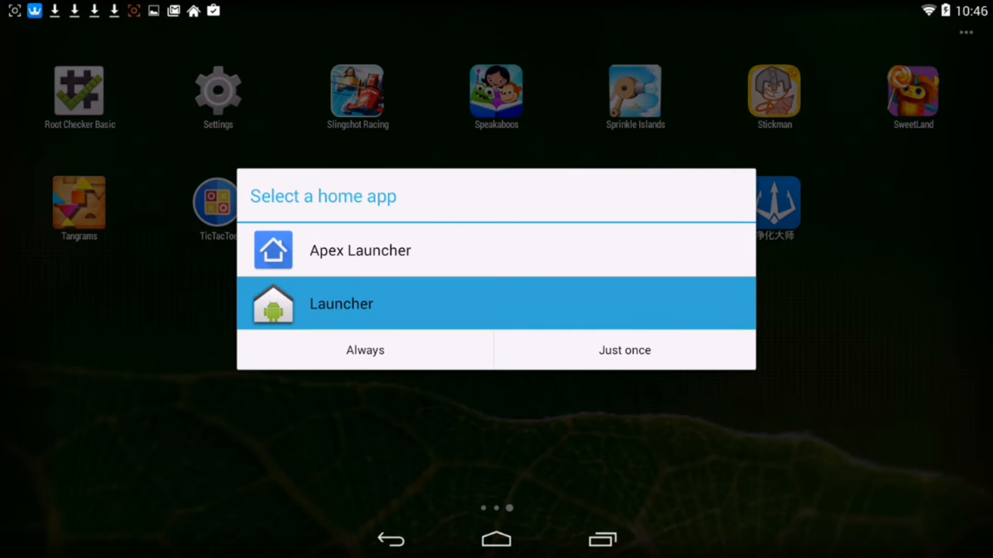
click(360, 250)
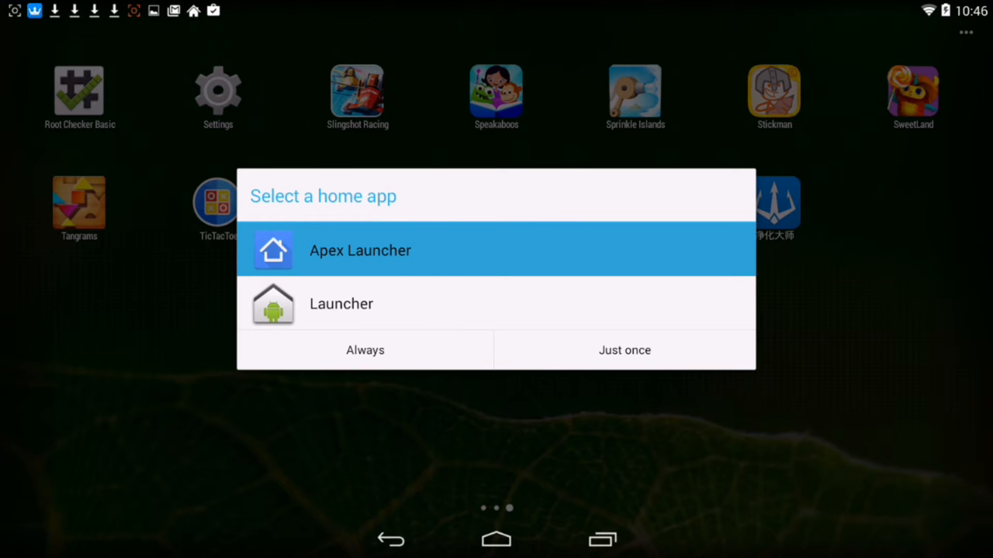
click(365, 350)
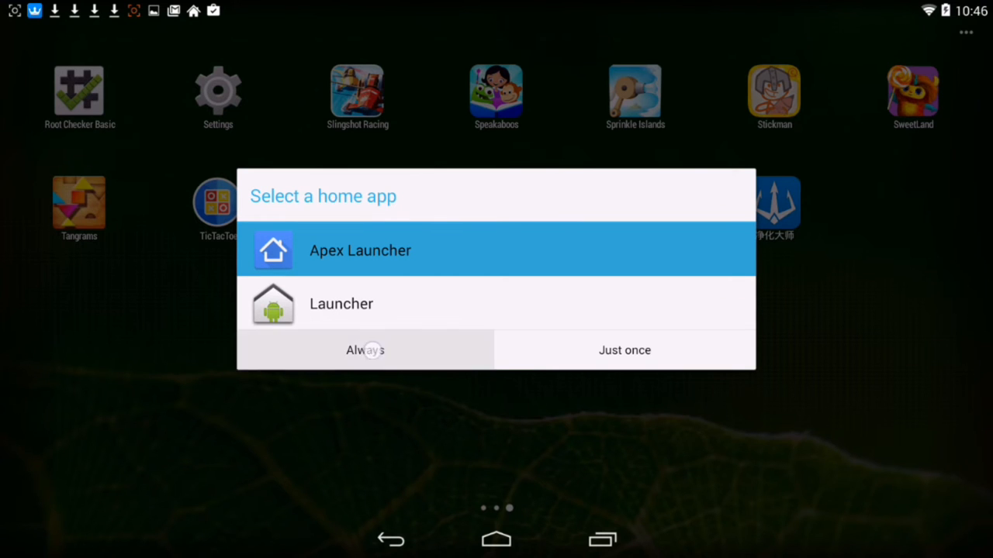
click(364, 350)
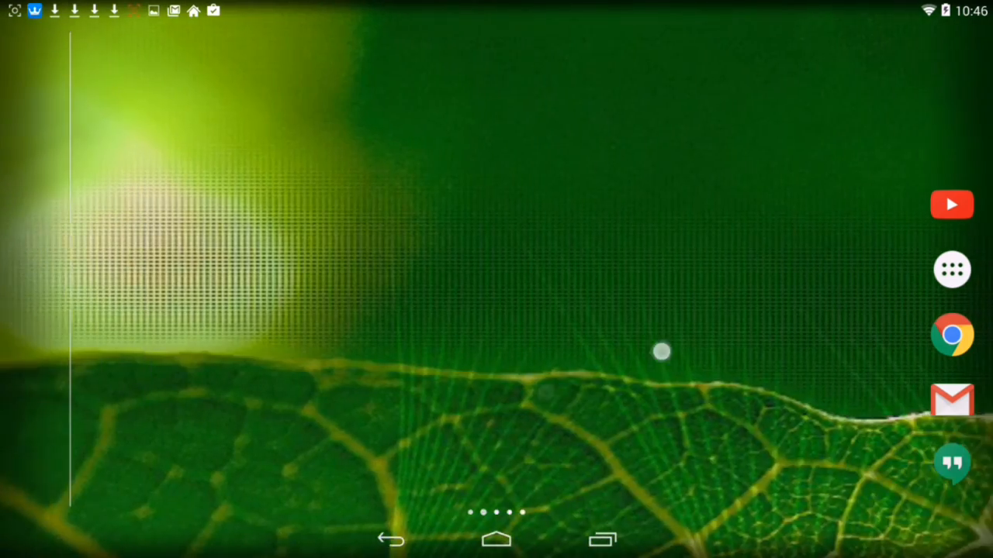
- Open Settings, view About tablet showing Android 4.4.2, and go back
click(952, 269)
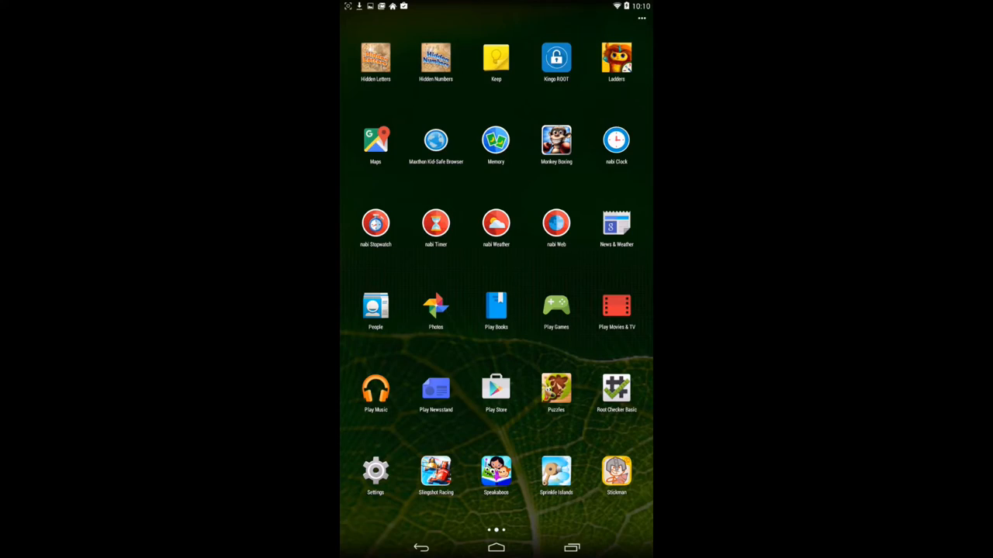
click(375, 471)
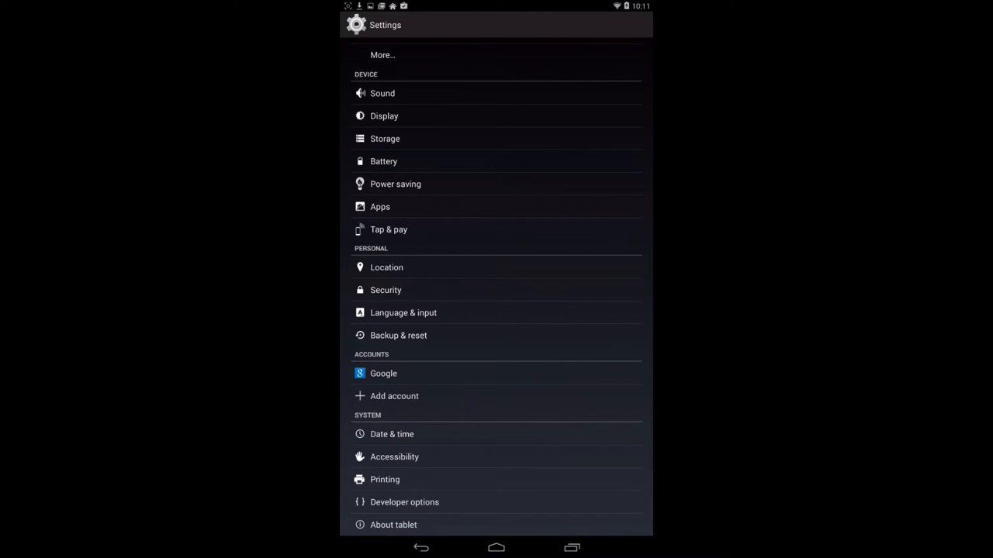
click(393, 525)
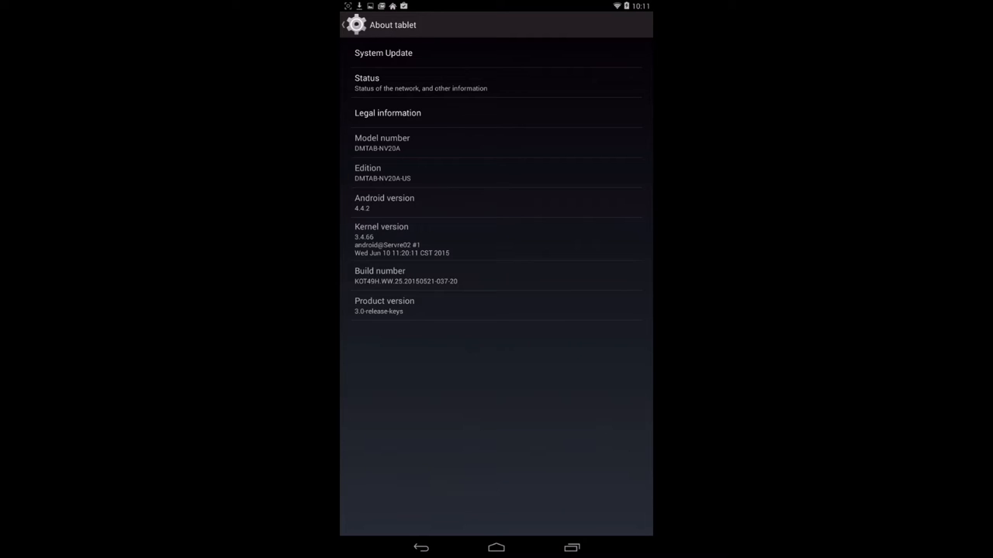
click(422, 547)
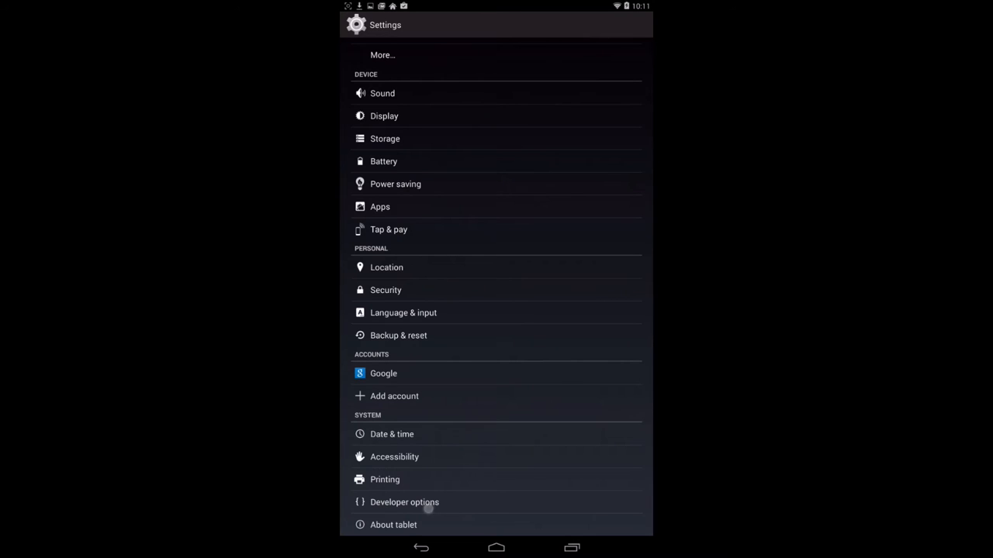
- Enable USB debugging in Developer options and accept the warning
click(404, 502)
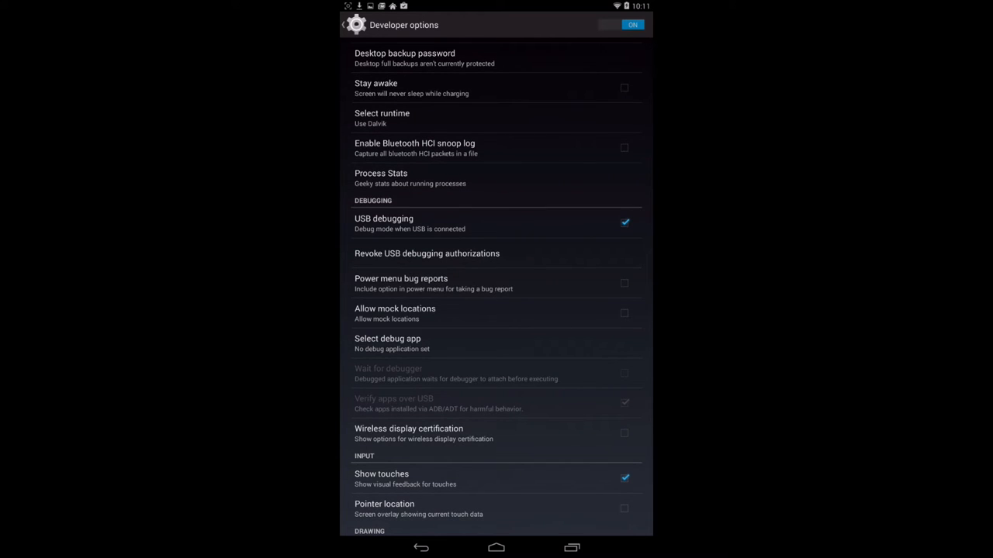
click(625, 222)
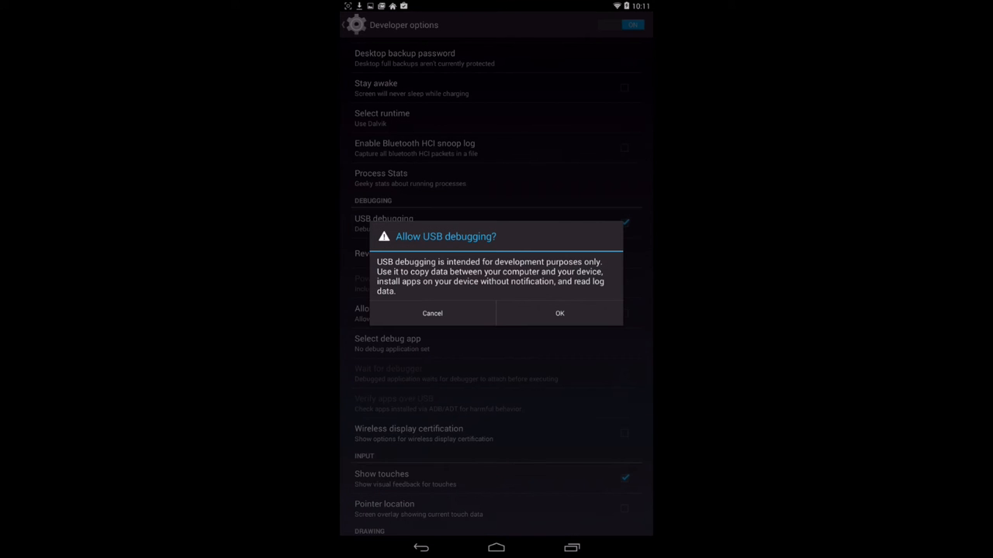
click(559, 313)
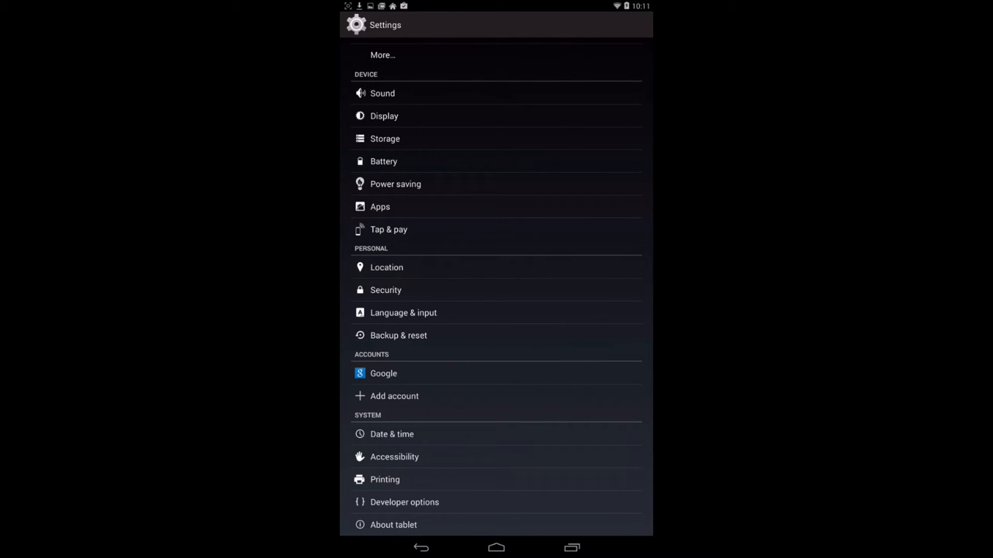
- Tick Unknown sources on the Security page and accept the risk warning
click(385, 290)
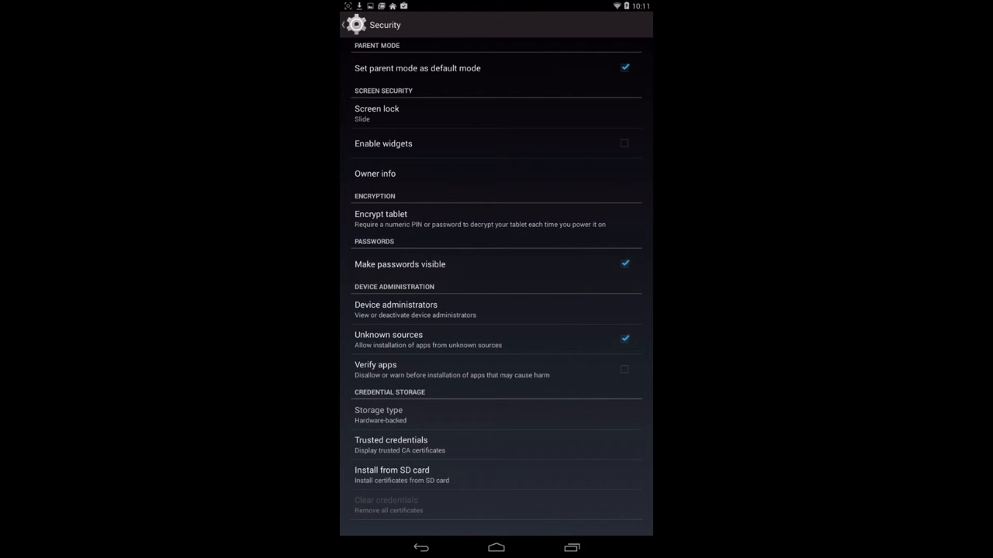
click(625, 339)
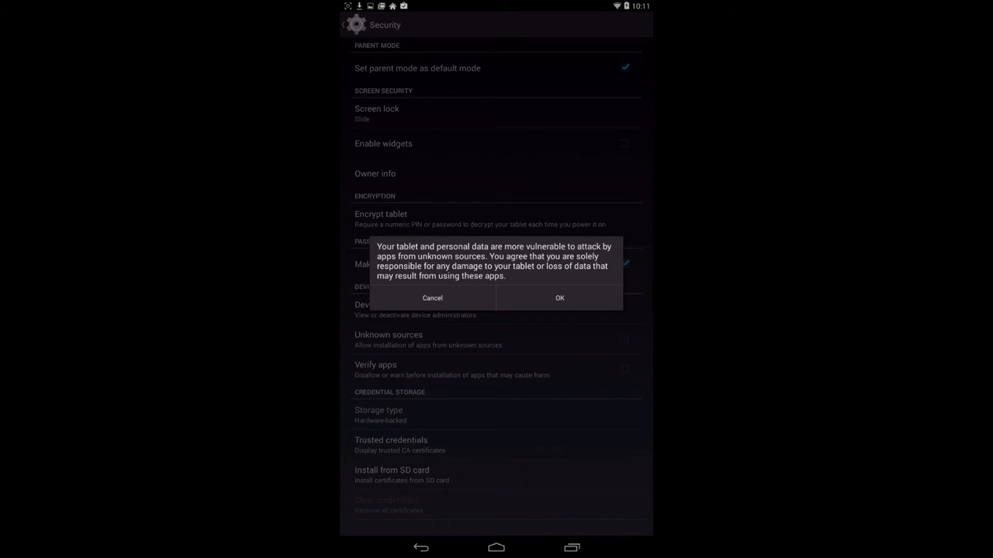
click(559, 298)
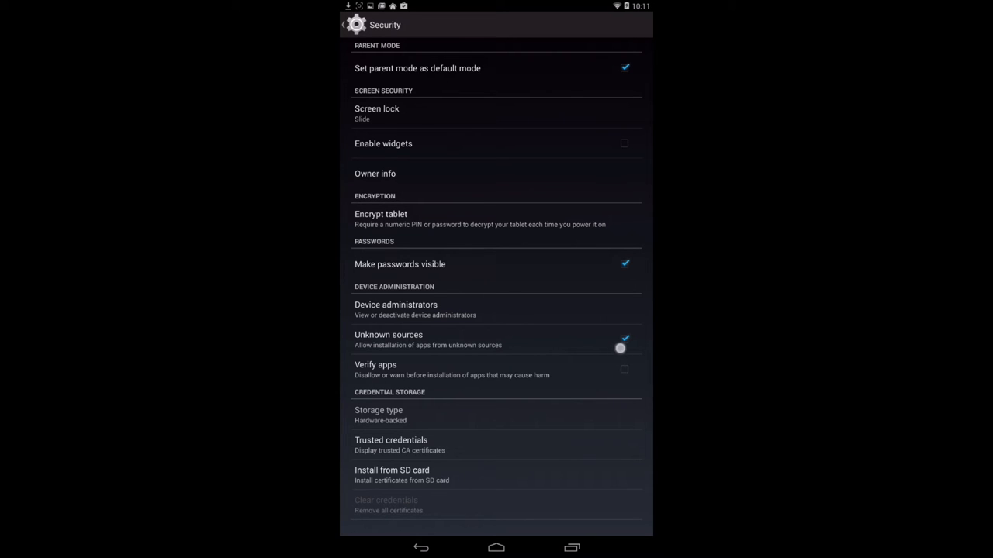
click(625, 339)
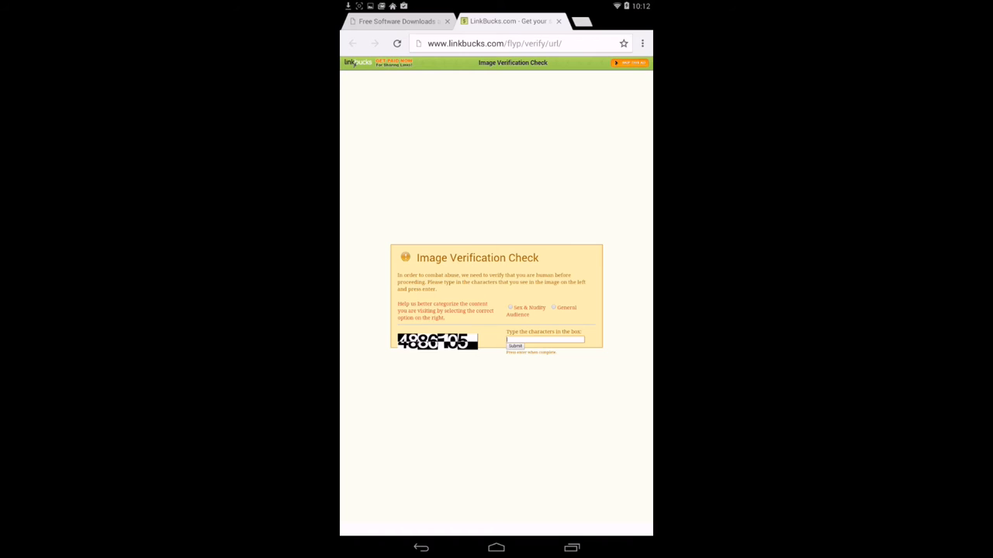
- Enter the verification characters '48' and '6' and submit the LinkBucks check
click(545, 340)
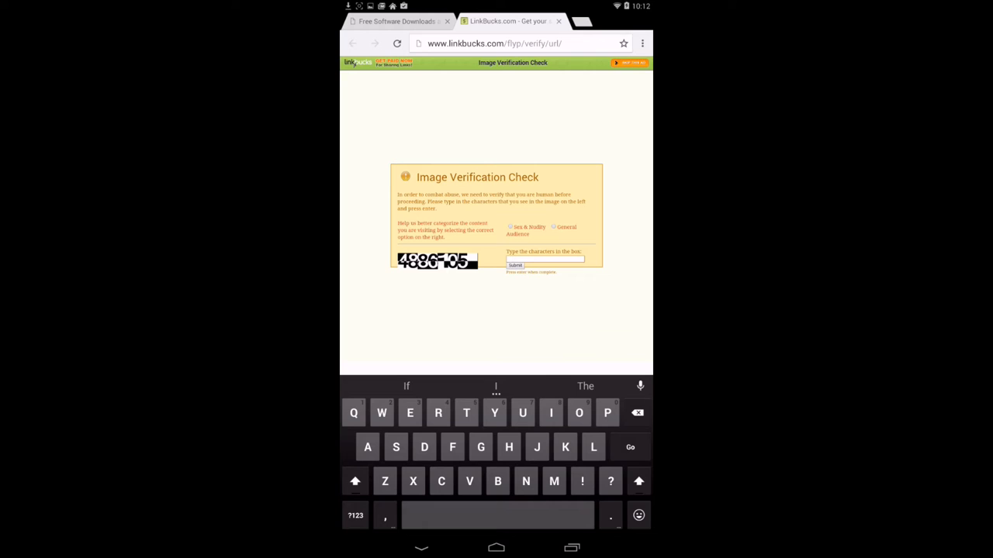
click(355, 515)
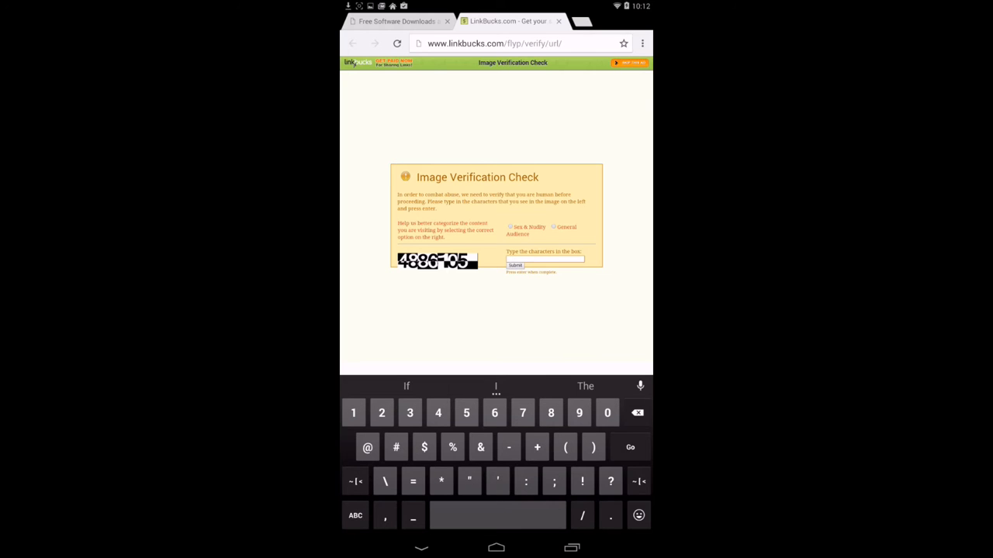
text(488)
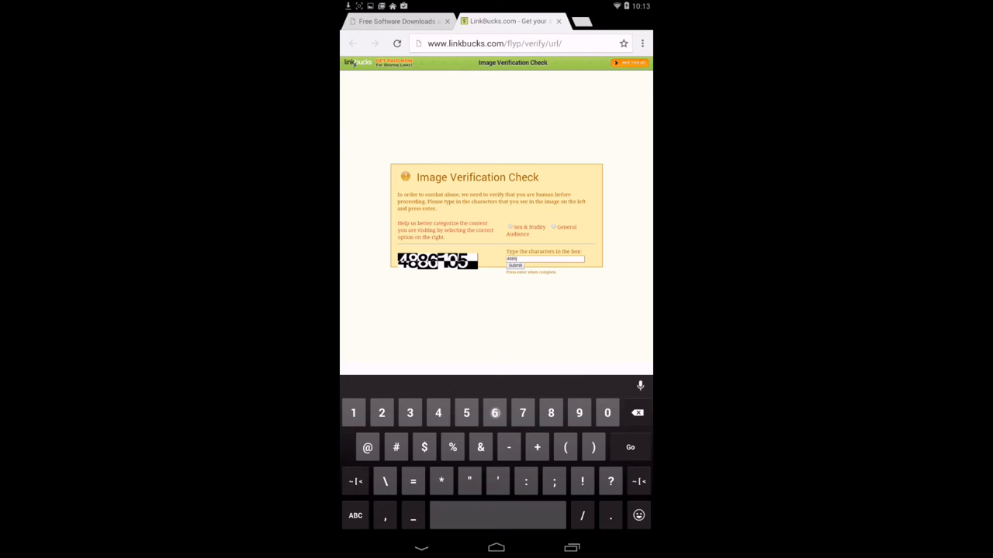
text(6)
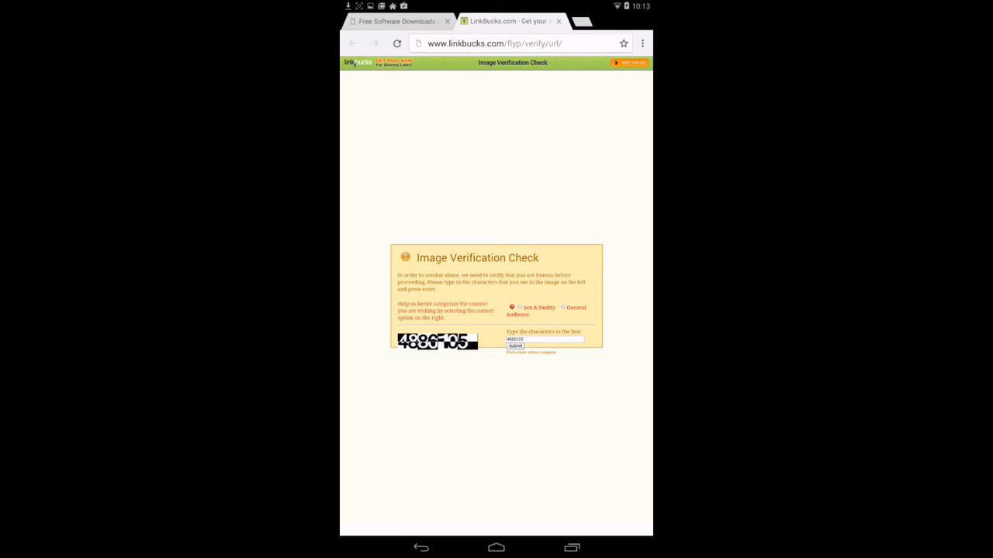
click(564, 308)
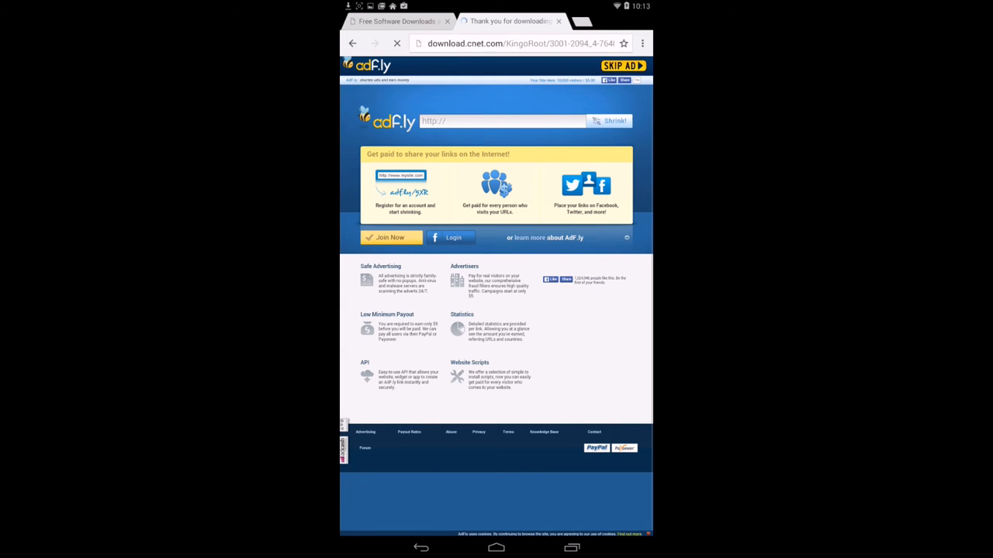
- Skip the ad and keep the downloaded KingoRoot.apk to open its installer
click(622, 66)
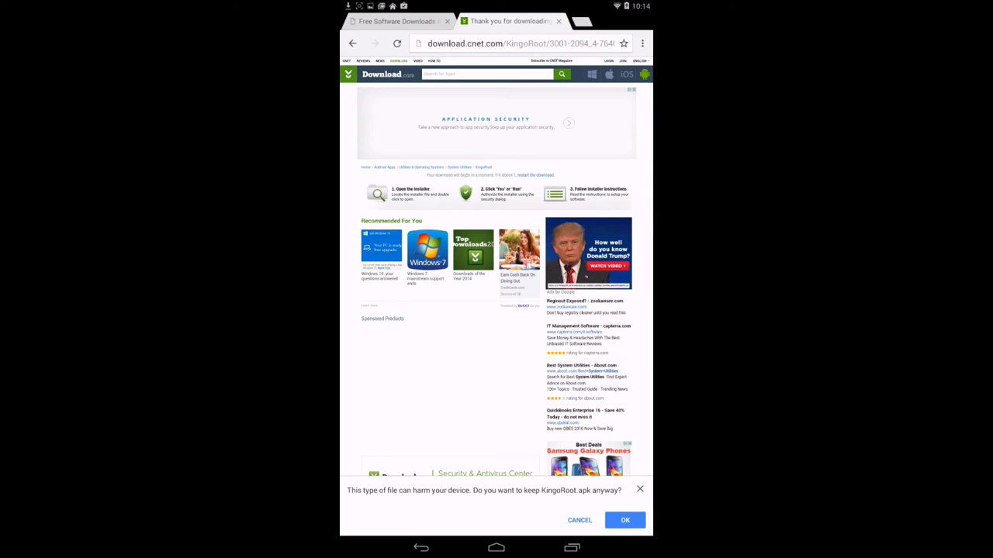
click(625, 520)
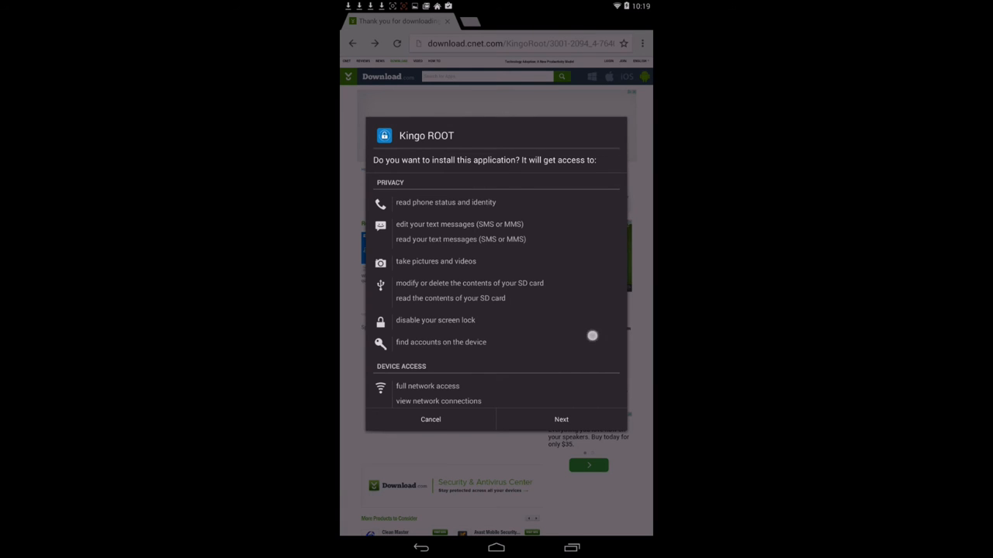
- Install Kingo ROOT, accept its software update, and install the update
scroll(down, 3)
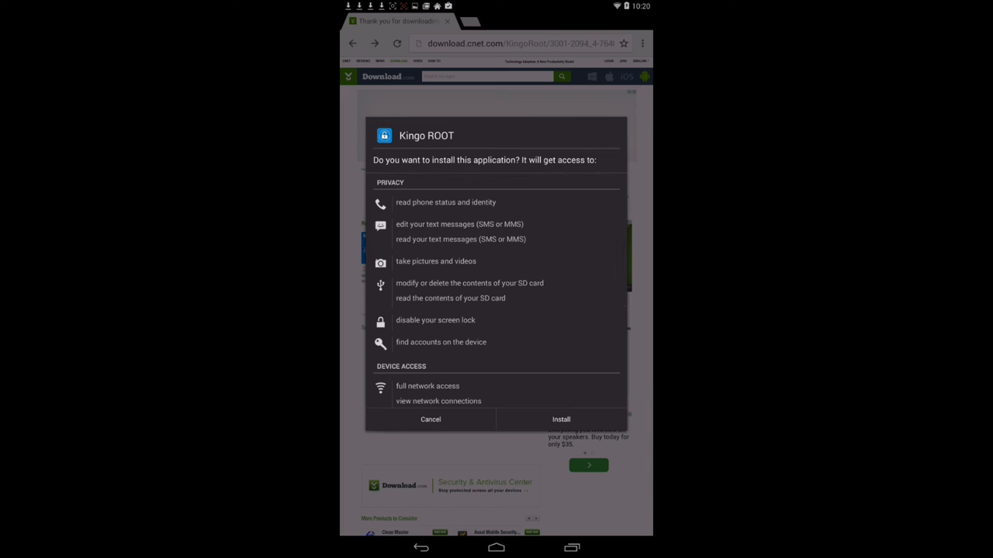
click(561, 419)
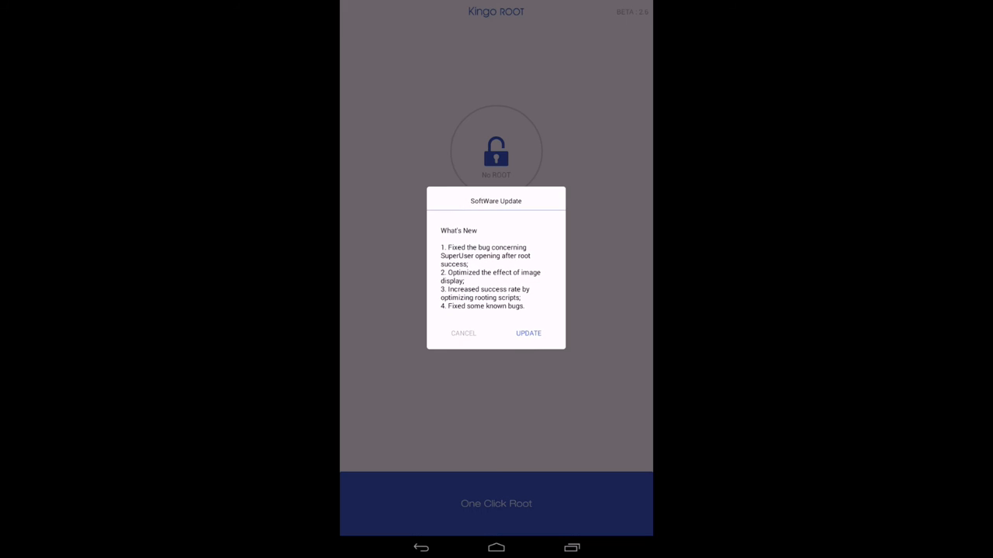
click(529, 333)
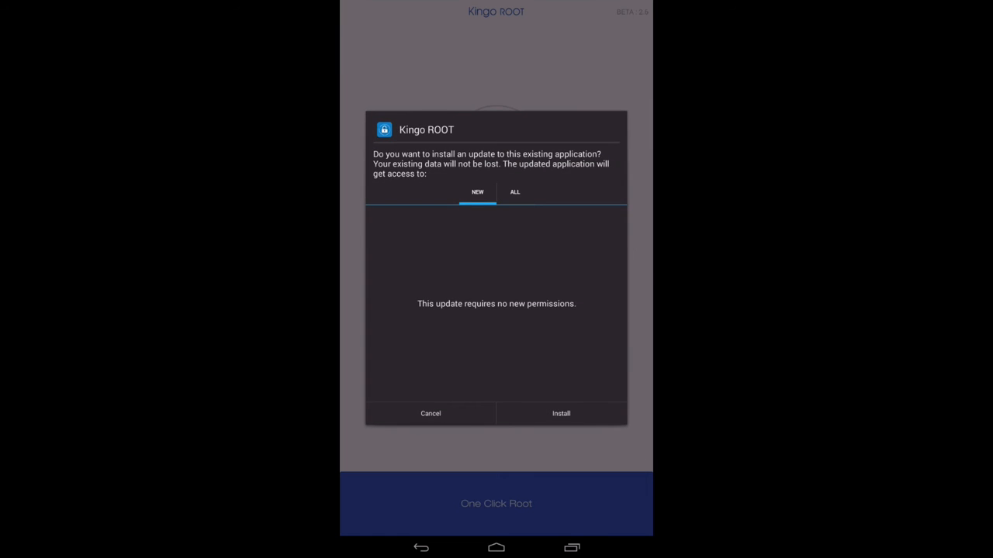
click(560, 413)
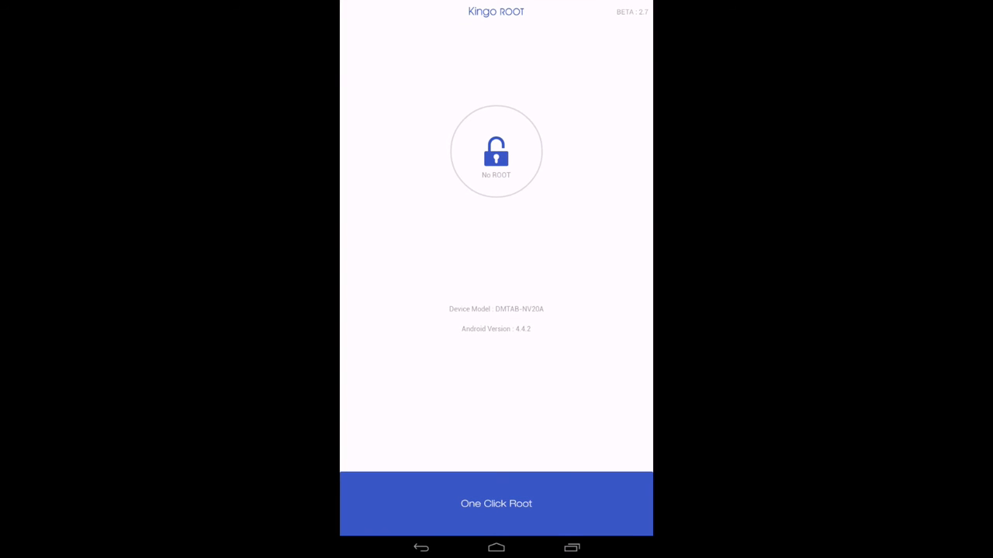
- Start Kingo ROOT's One Click Root
click(495, 503)
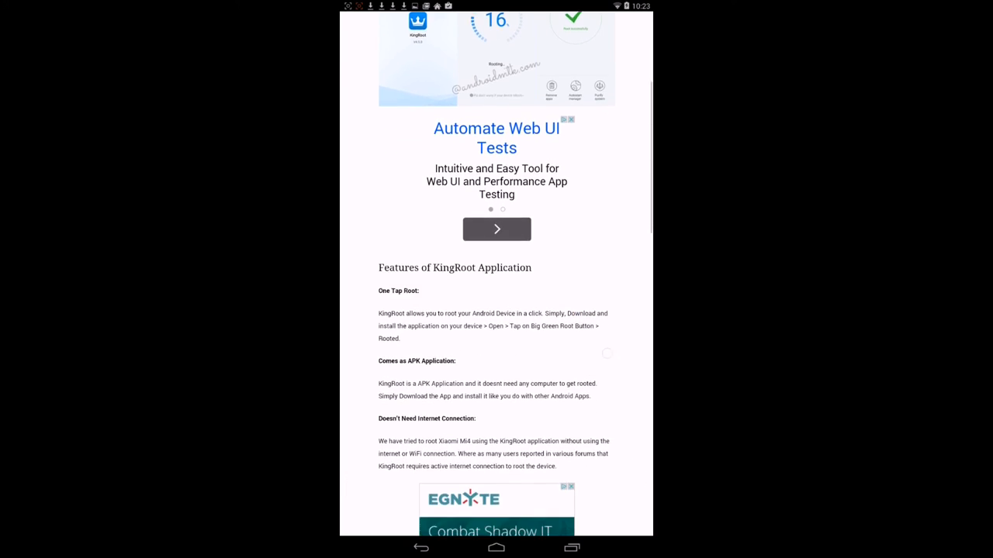
- Download KINGROOT V4.1.0_2015_05_21 and keep the APK despite the warning
scroll(down, 3)
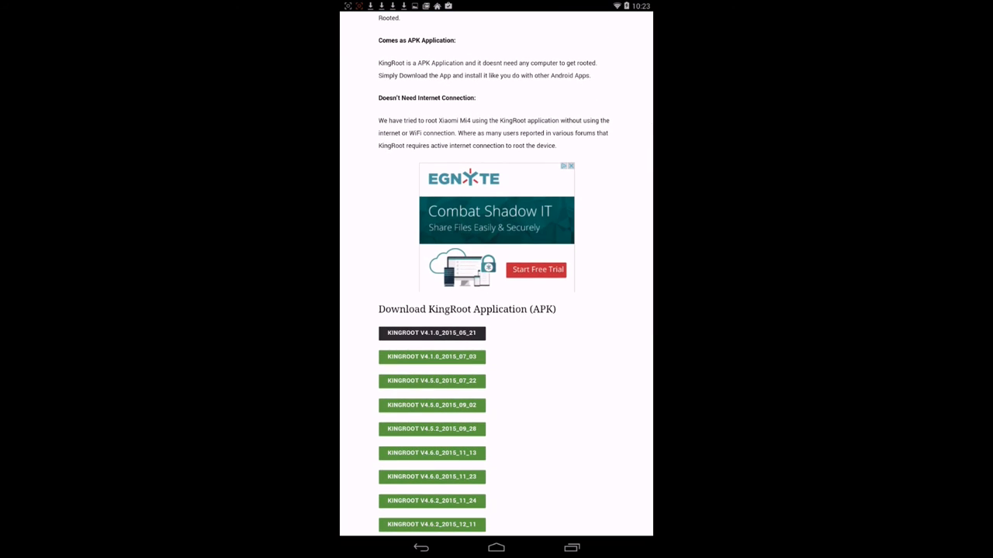
click(431, 333)
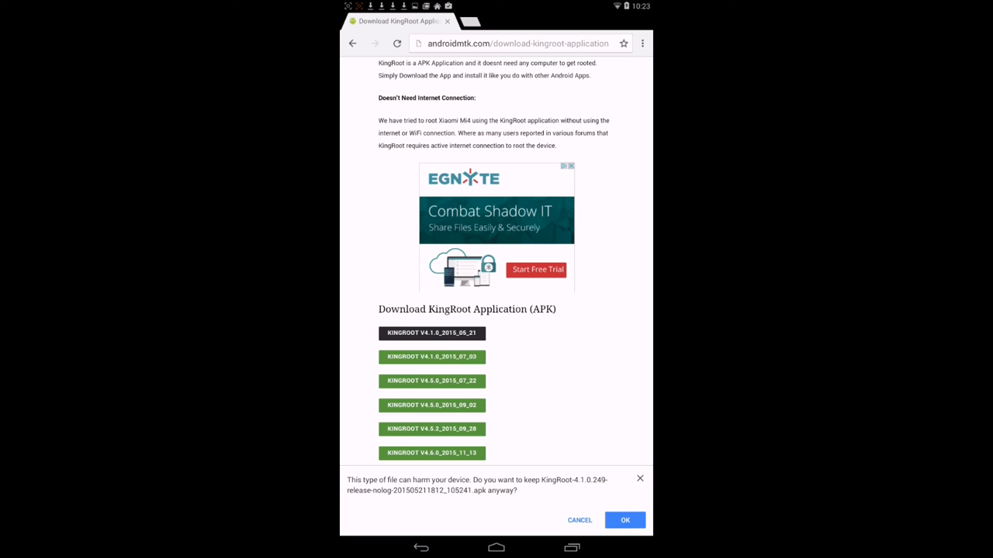
click(624, 521)
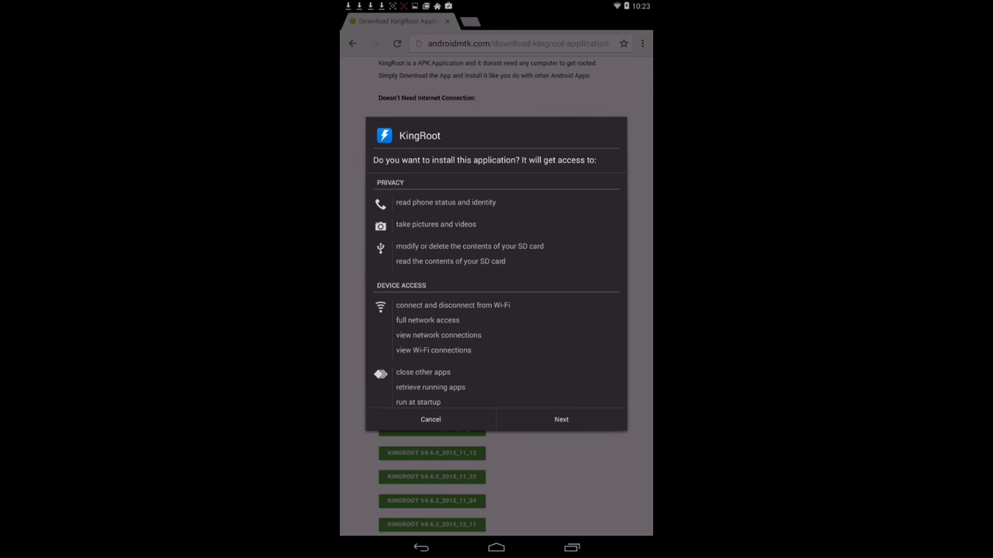
- Install KingRoot 4.1 and launch it, which reports root access unavailable for this tablet
click(560, 419)
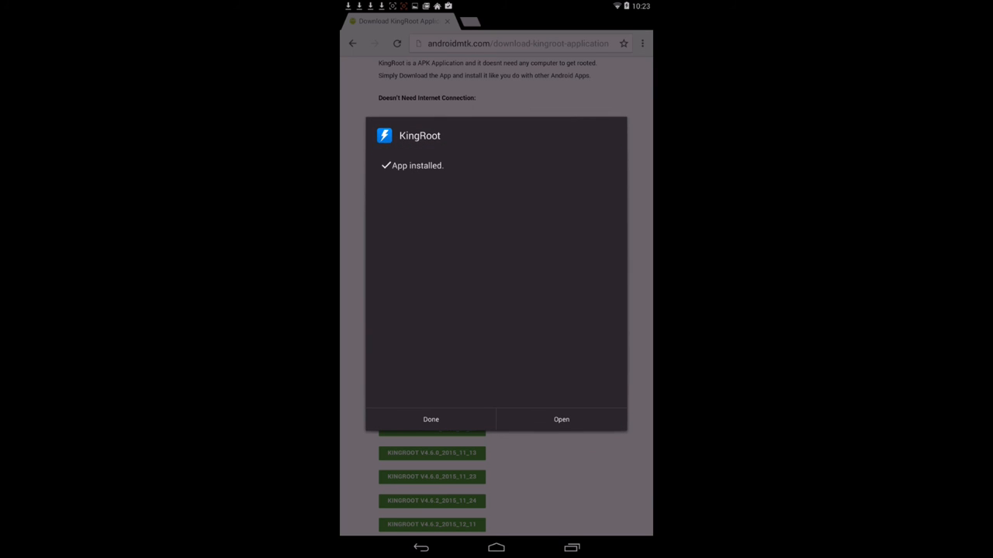
click(561, 419)
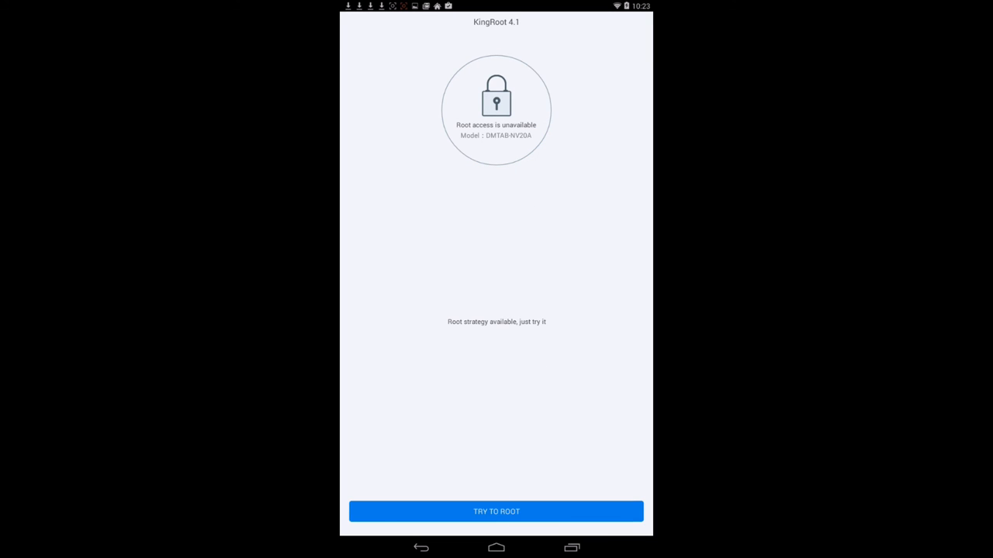
- Run KingRoot's Try to Root until it reports success, then go to the Apex Launcher home screen
click(496, 512)
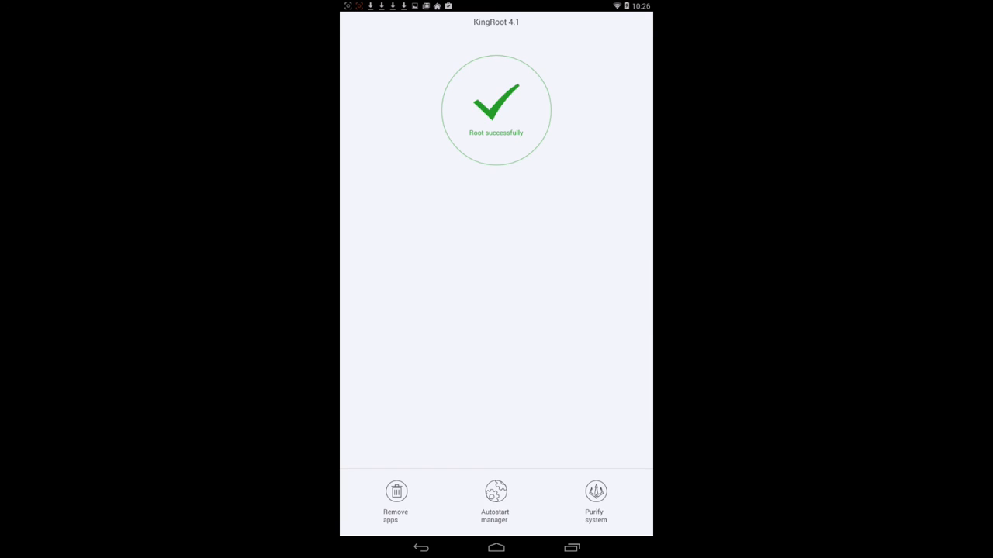
click(494, 500)
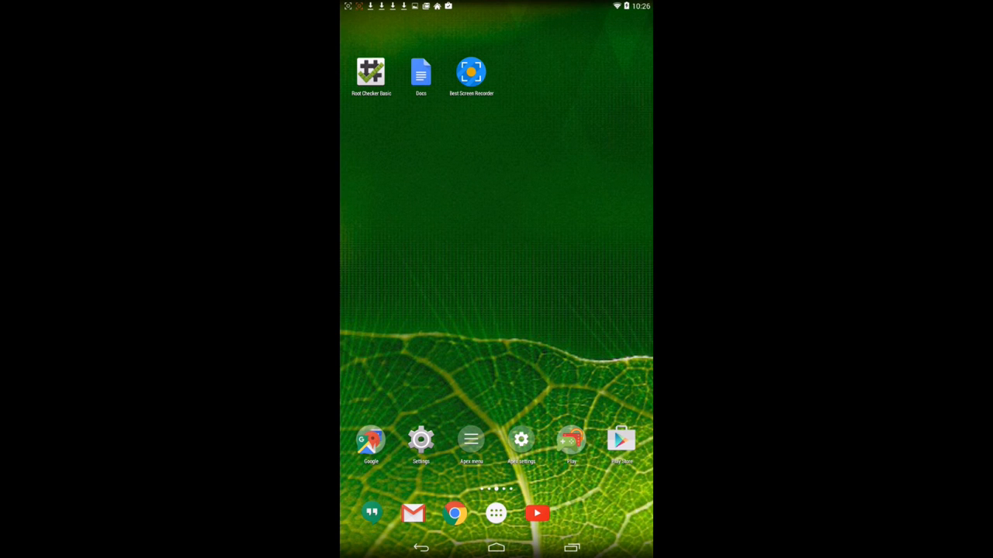
- Verify root in Root Checker Basic, allowing the Superuser request, then return to the home screen
click(371, 70)
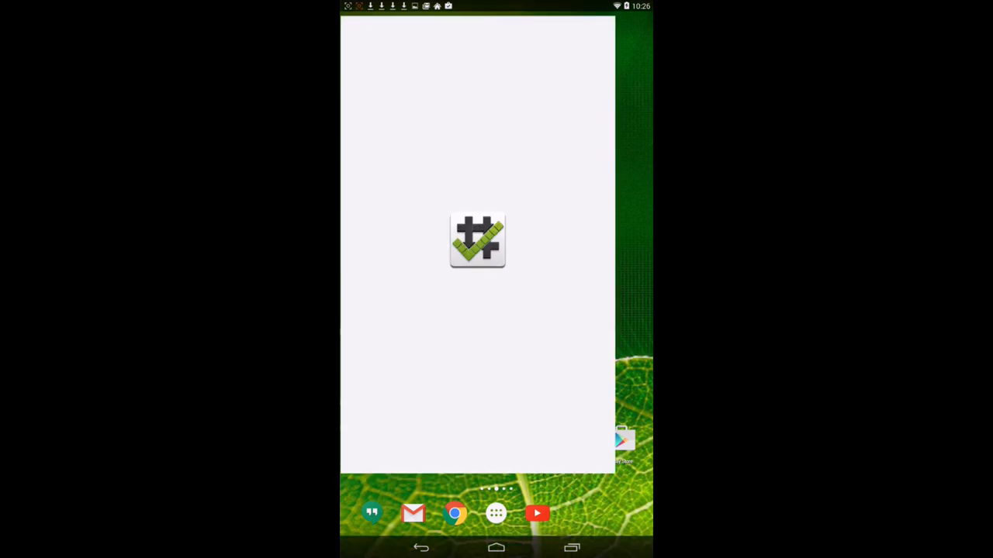
click(477, 239)
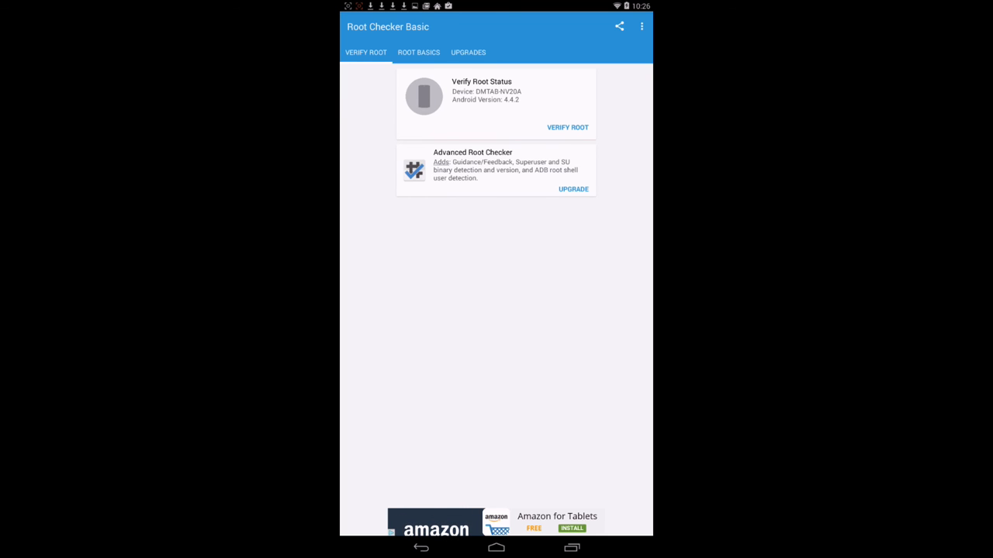
click(567, 127)
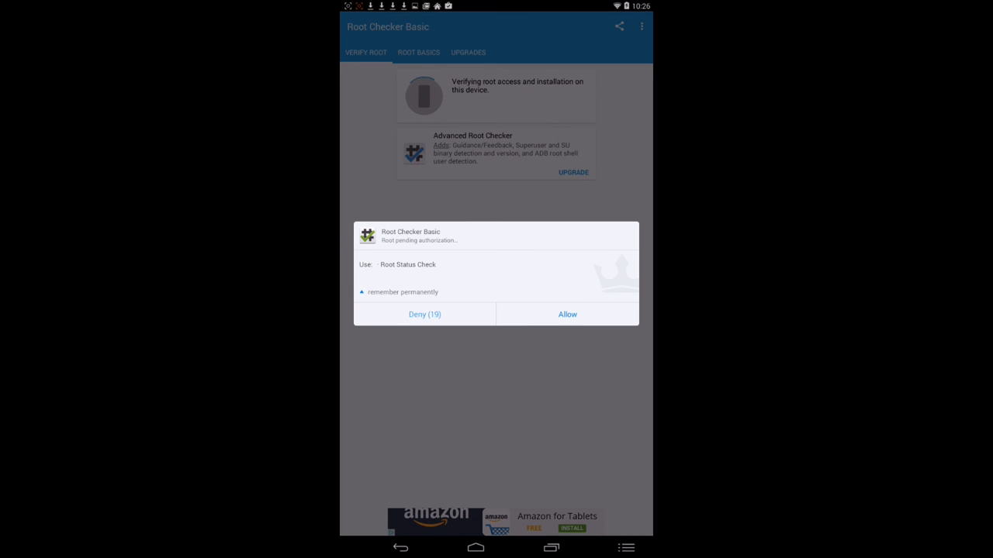
click(567, 314)
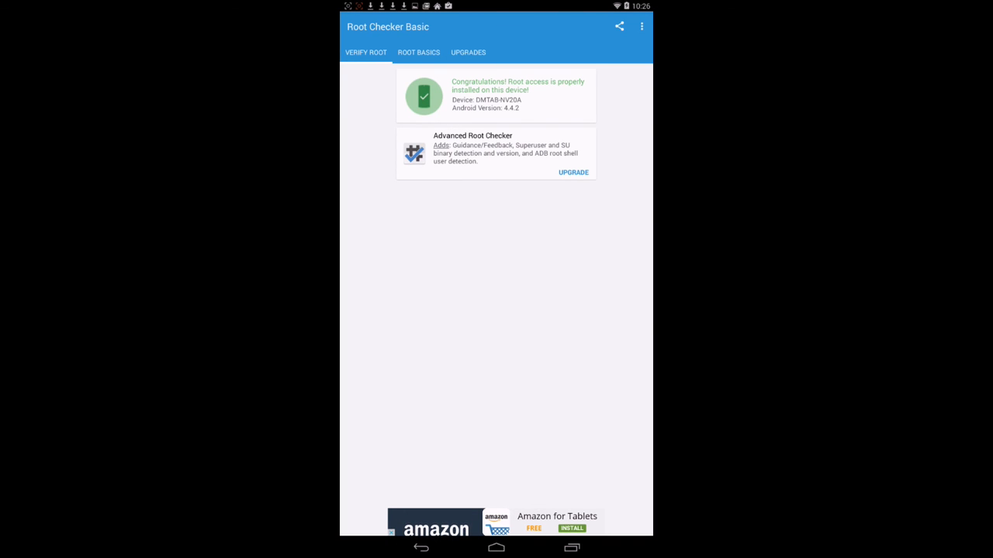
click(496, 548)
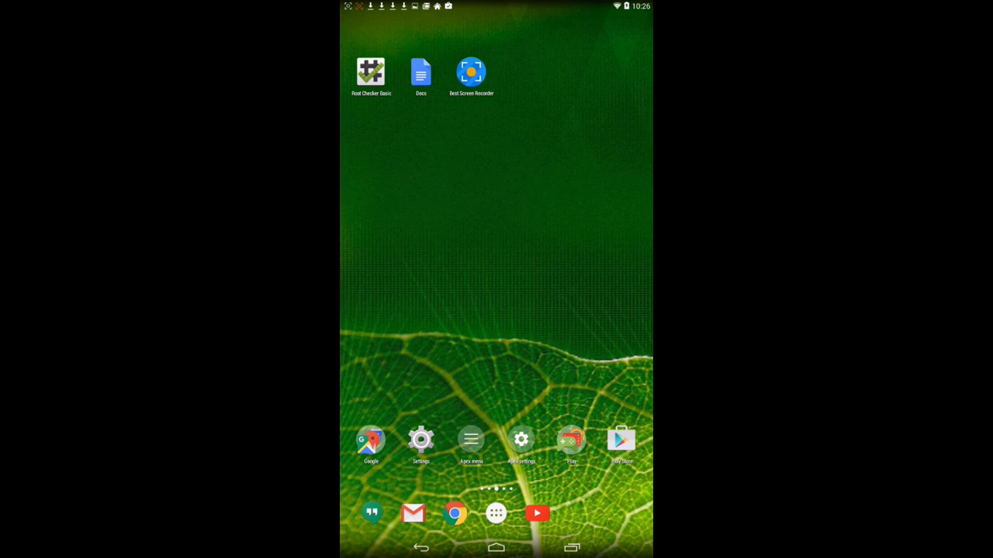